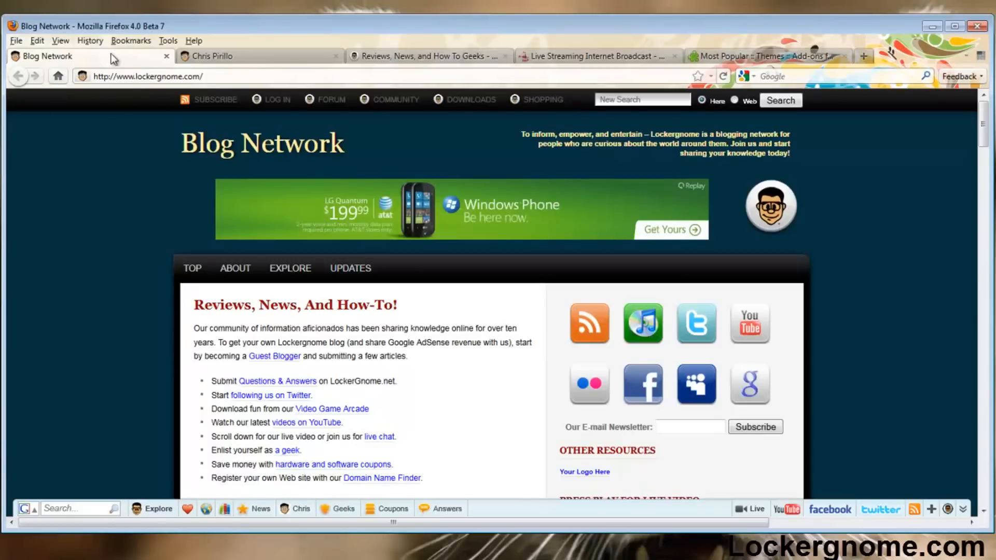
pyautogui.moveTo(124, 186)
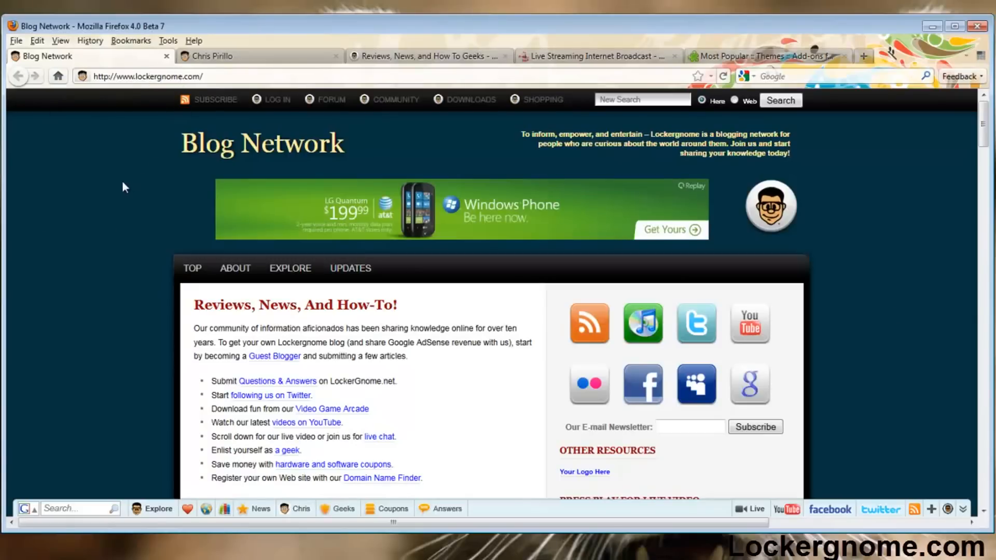
pyautogui.moveTo(919, 111)
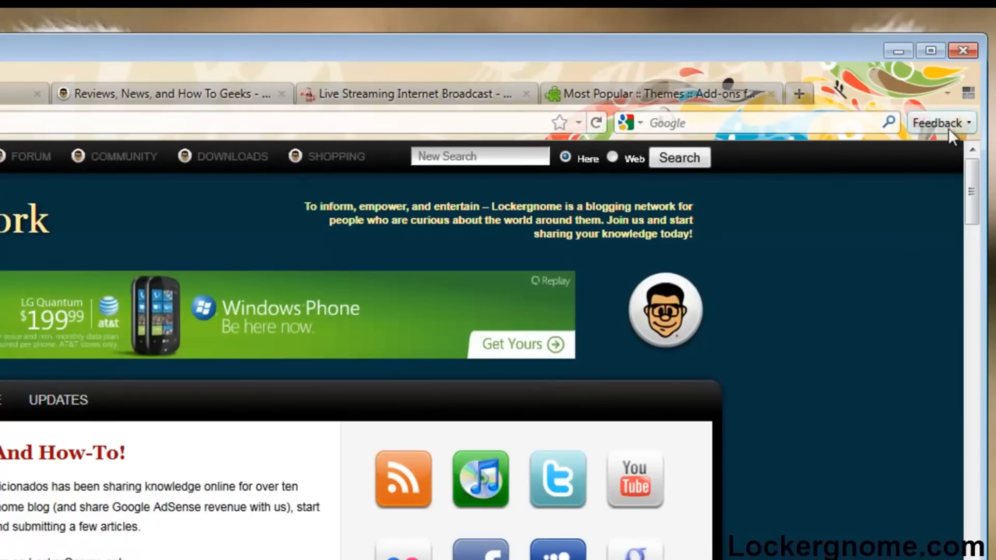
# Show the Feedback options, then bring up the Panorama tab-groups overview.
pyautogui.click(940, 123)
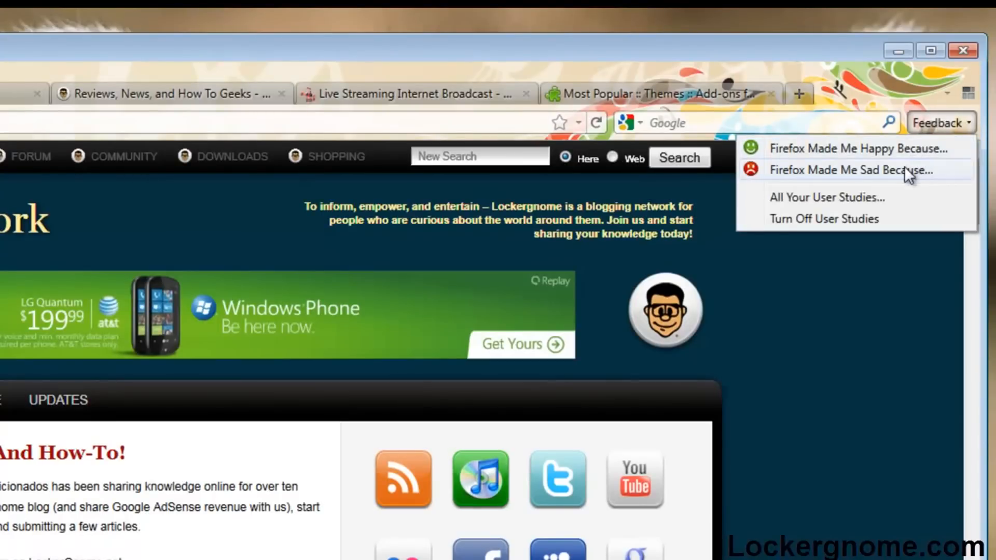
pyautogui.moveTo(886, 173)
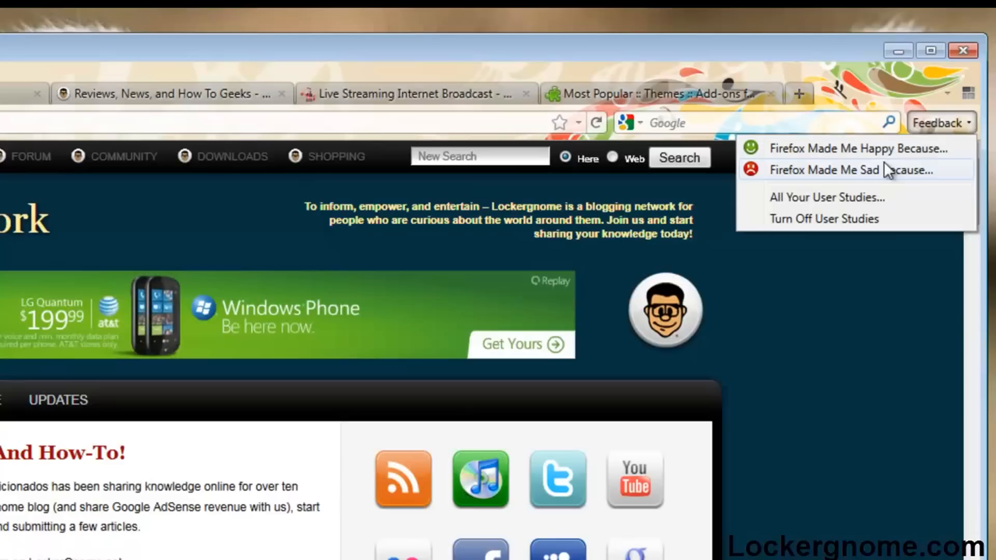
pyautogui.moveTo(859, 93)
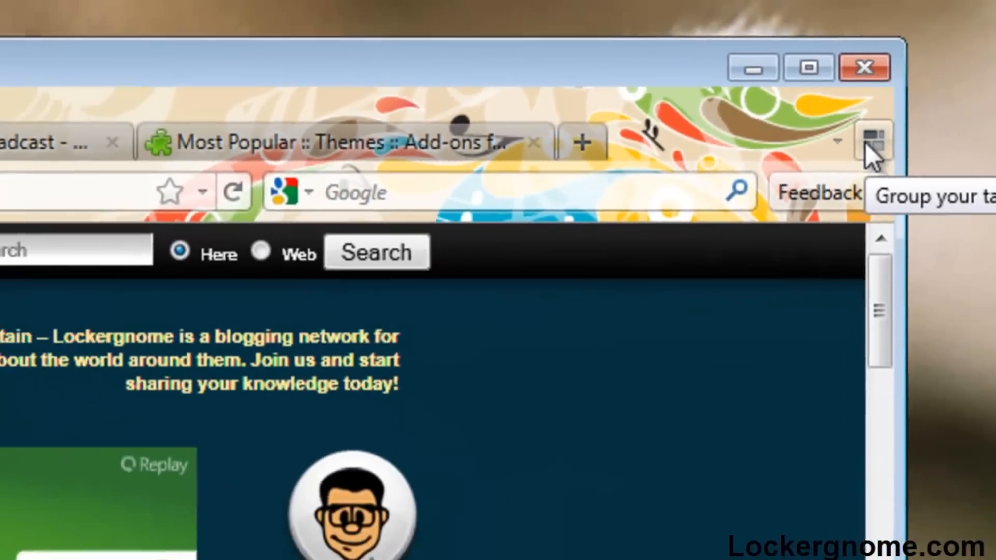
pyautogui.click(874, 140)
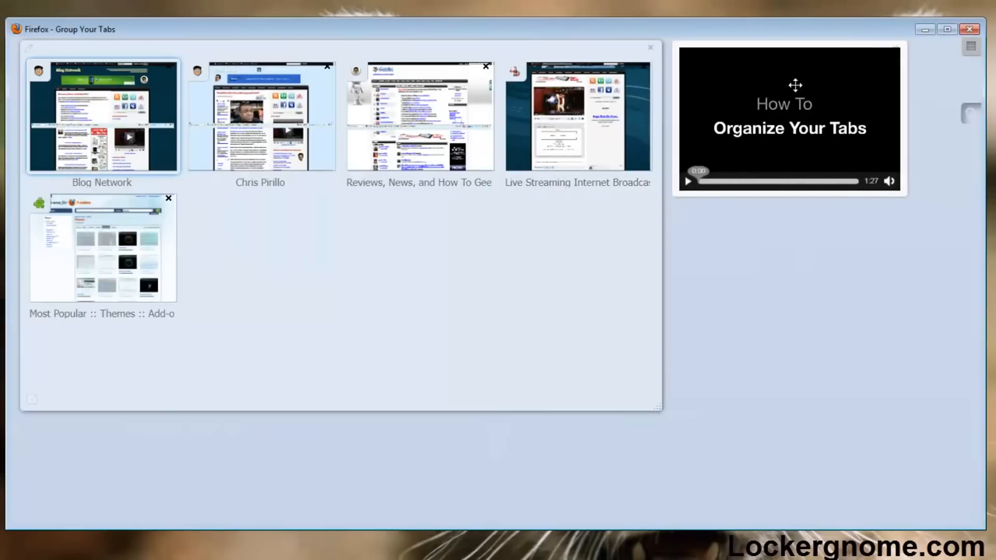
pyautogui.moveTo(727, 174)
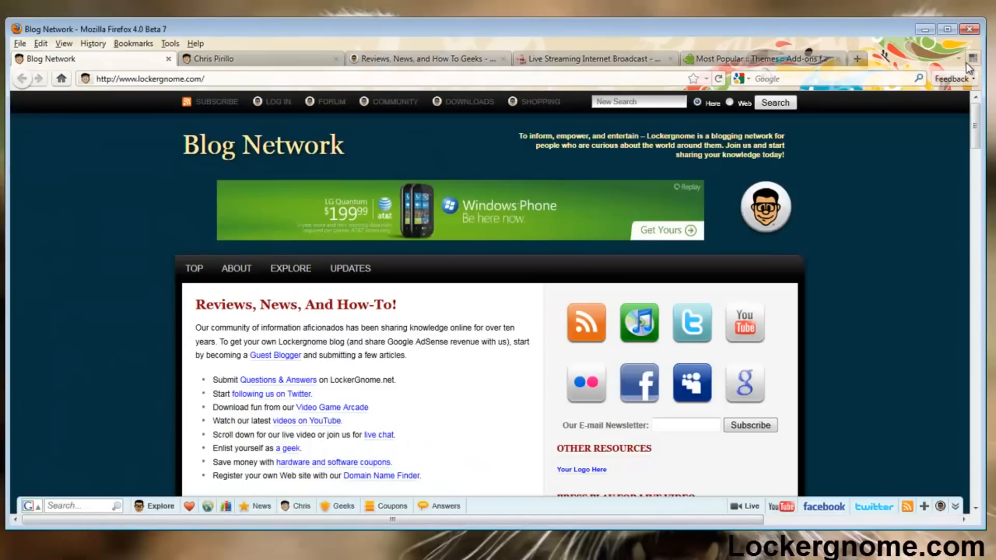
pyautogui.click(971, 46)
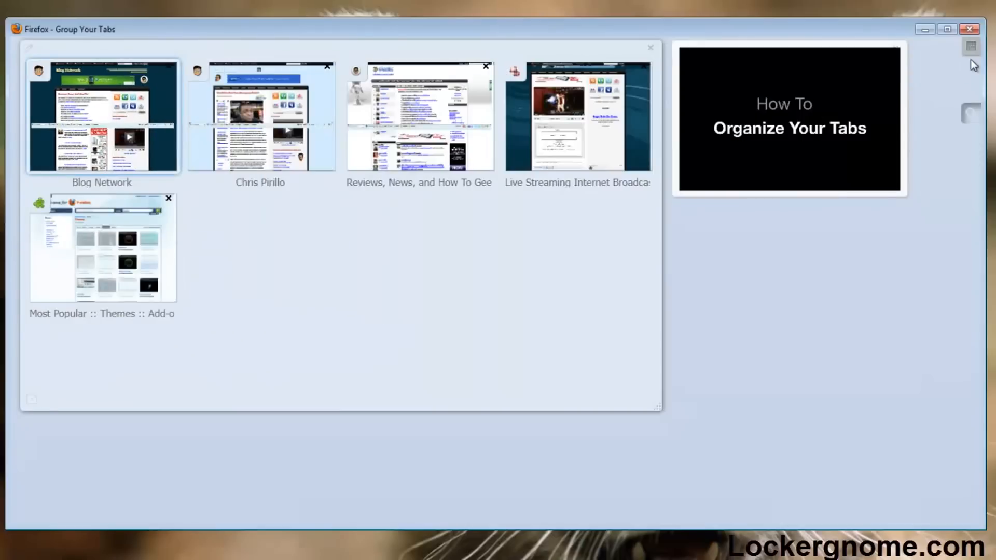
# Drag the Chris Pirillo thumbnail onto Blog Network and back, then switch to the Firefox themes tab.
pyautogui.moveTo(259, 115); pyautogui.dragTo(102, 115)
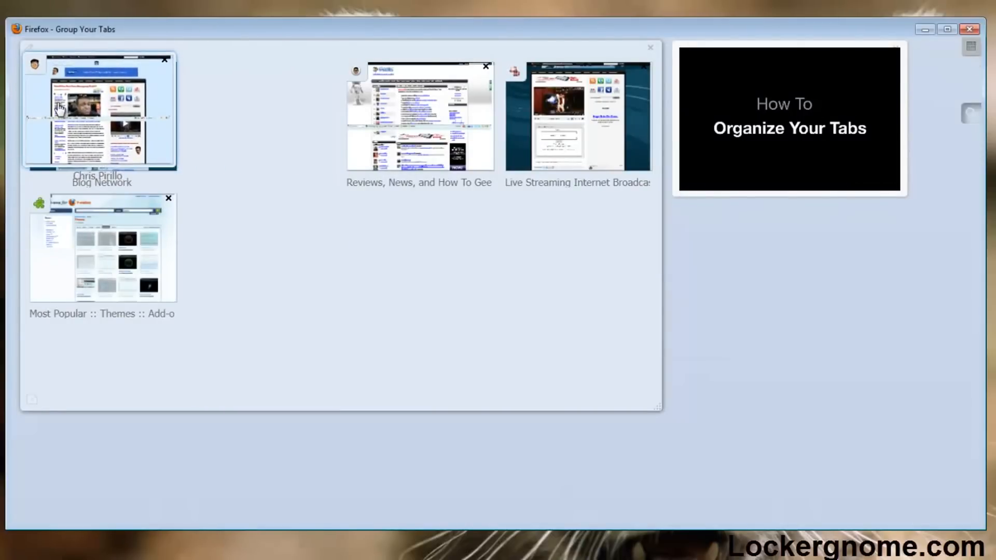
pyautogui.moveTo(99, 111); pyautogui.dragTo(318, 115)
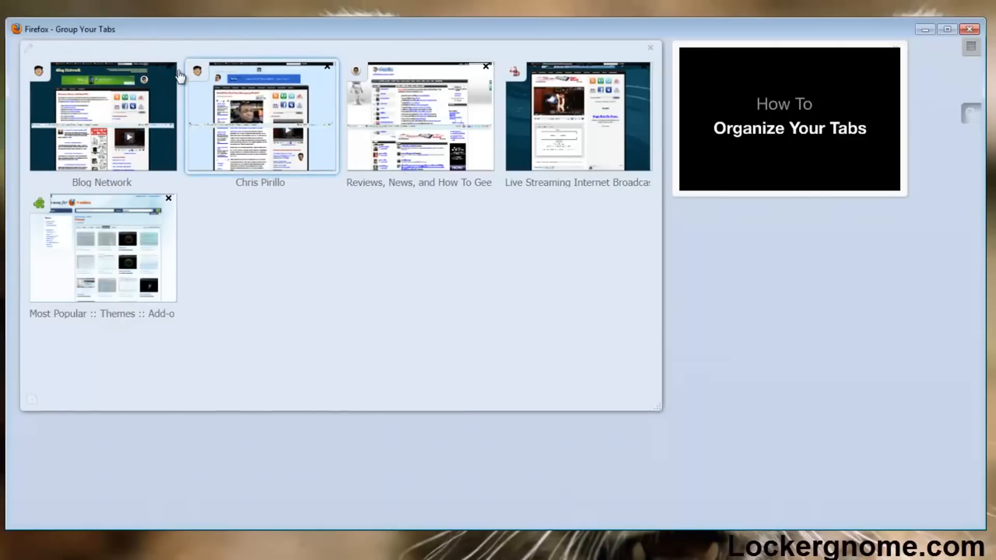
pyautogui.click(102, 248)
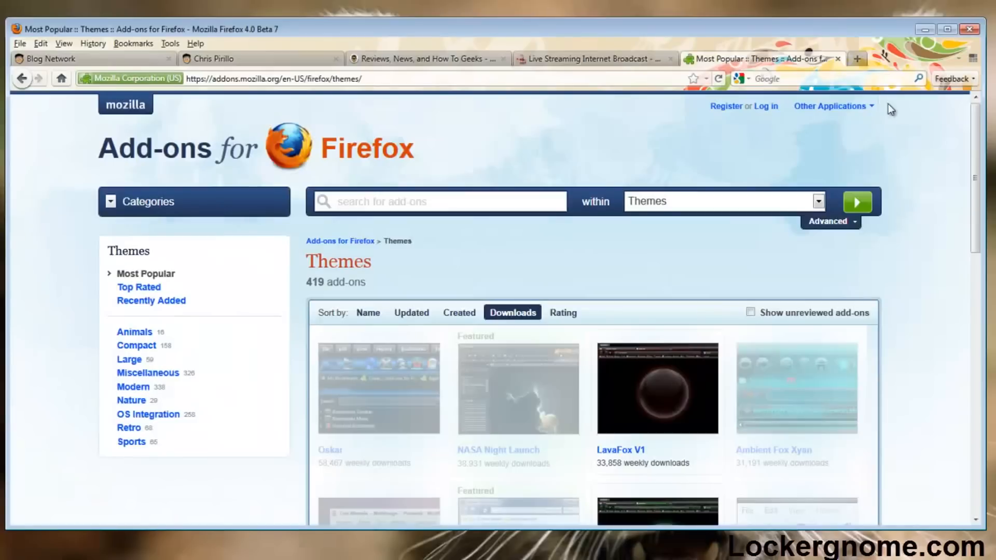
pyautogui.moveTo(336, 74)
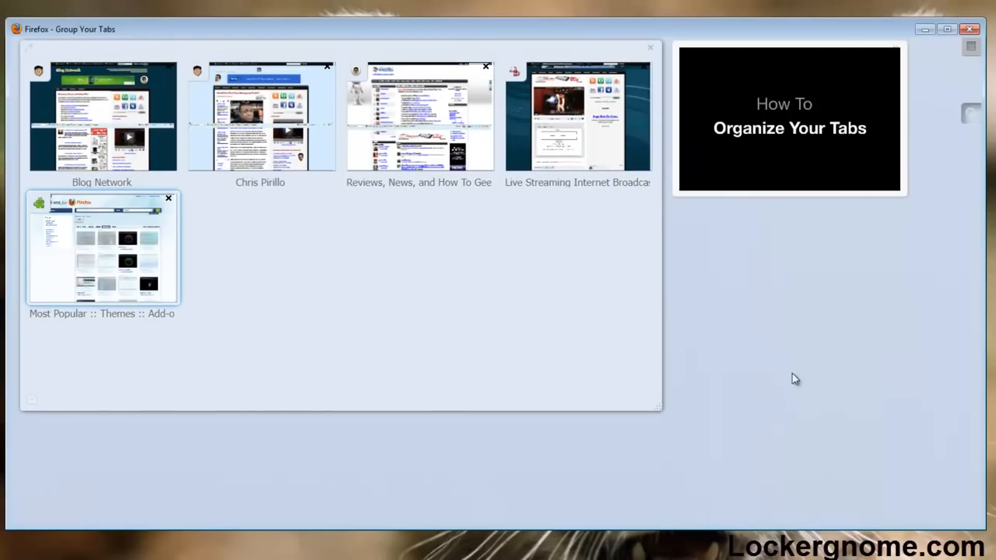
pyautogui.moveTo(972, 173)
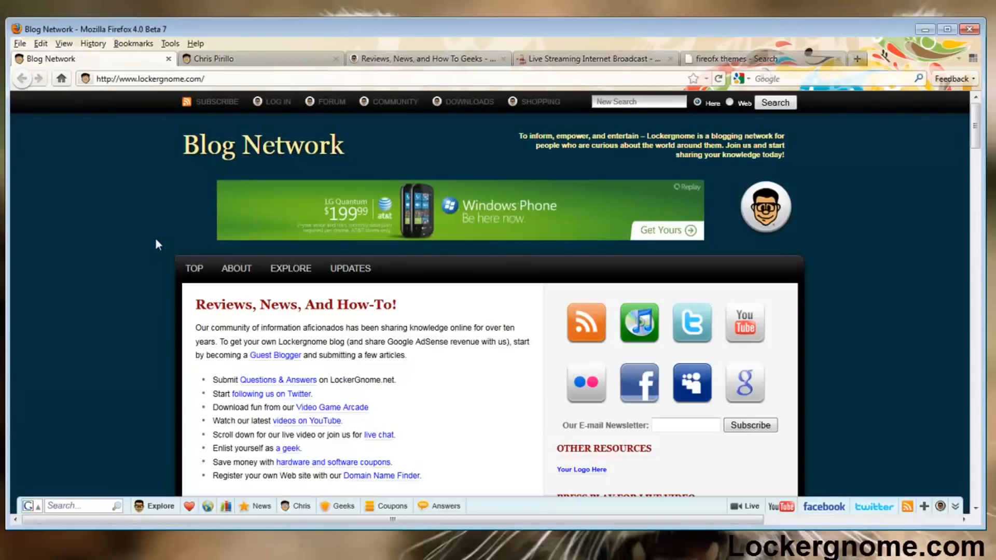
pyautogui.moveTo(896, 347)
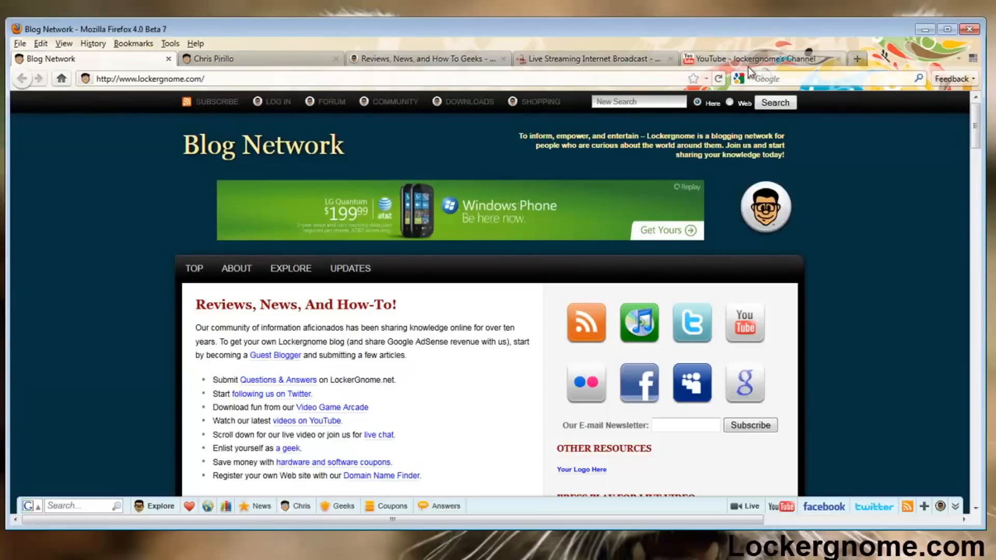
# Switch to the lockergnome YouTube channel and play its featured Flash video.
pyautogui.click(759, 58)
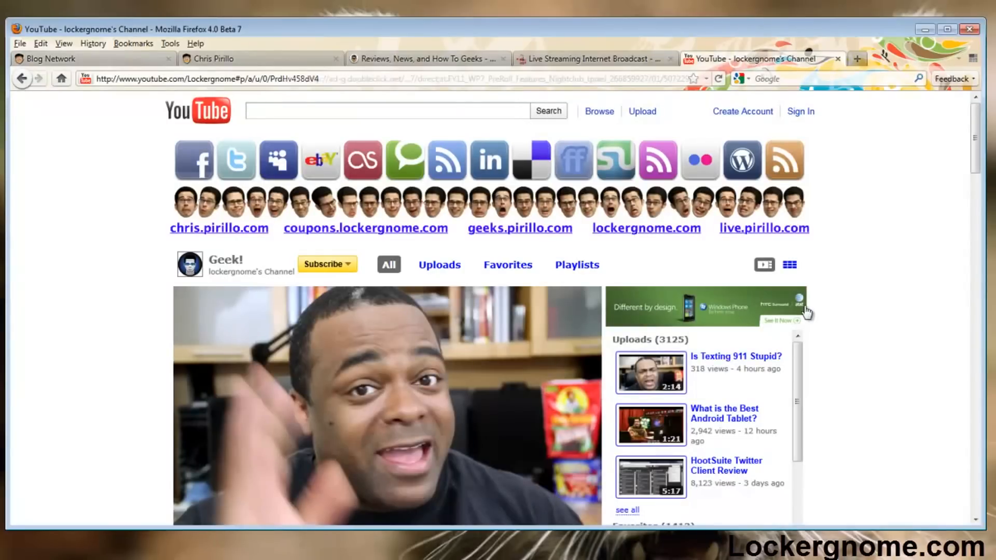
pyautogui.scroll(-3)
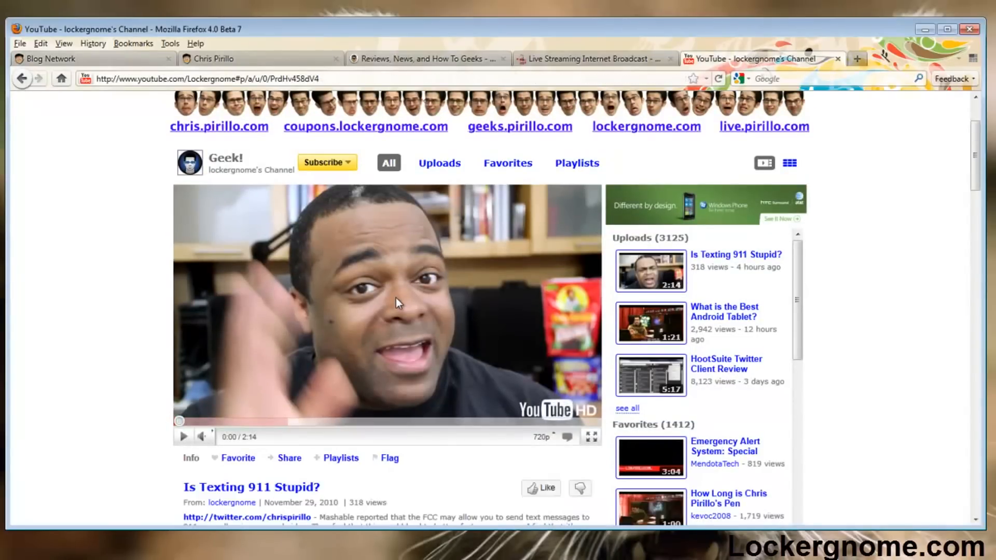
pyautogui.click(184, 437)
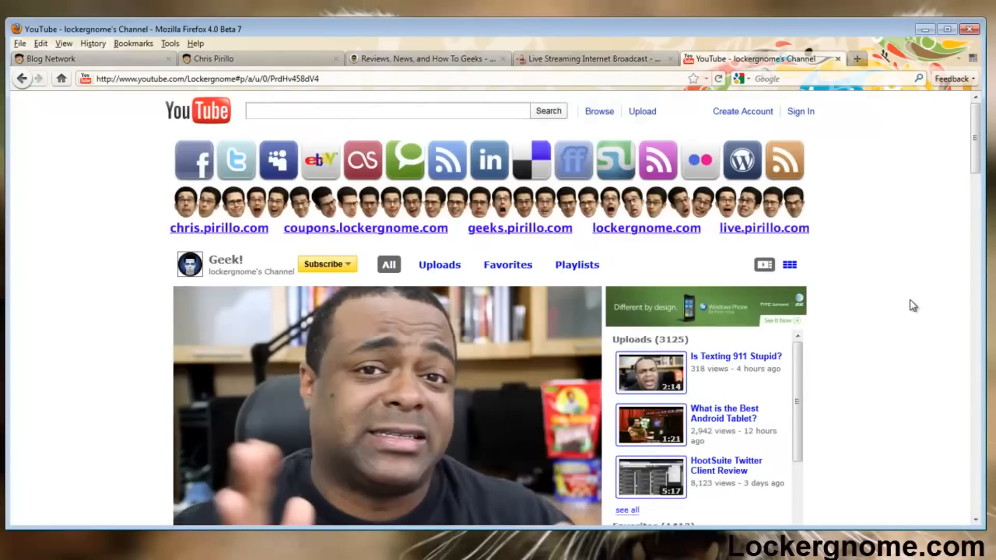
# Start Firefox Sync setup, peek at Create a New Account, then cancel without an account.
pyautogui.click(196, 43)
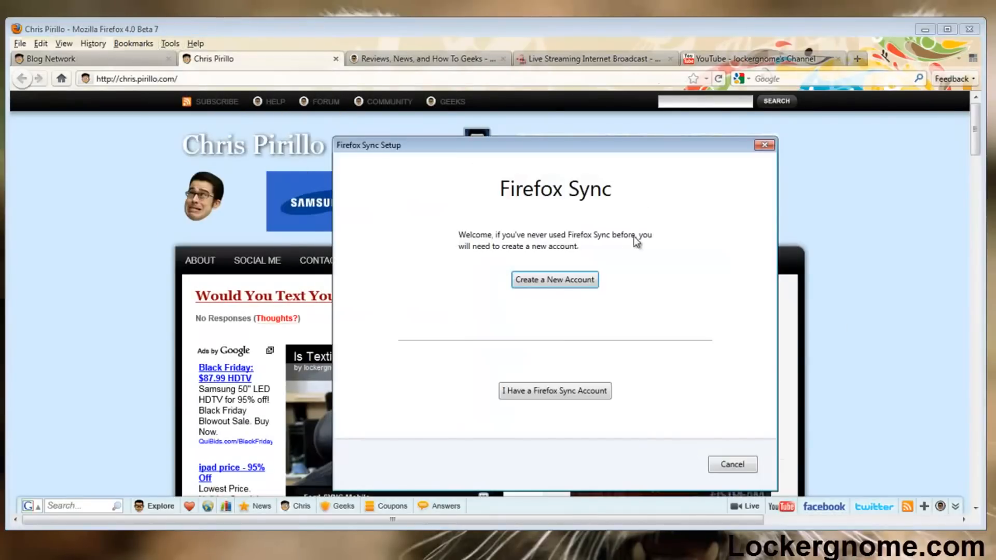
pyautogui.moveTo(638, 313)
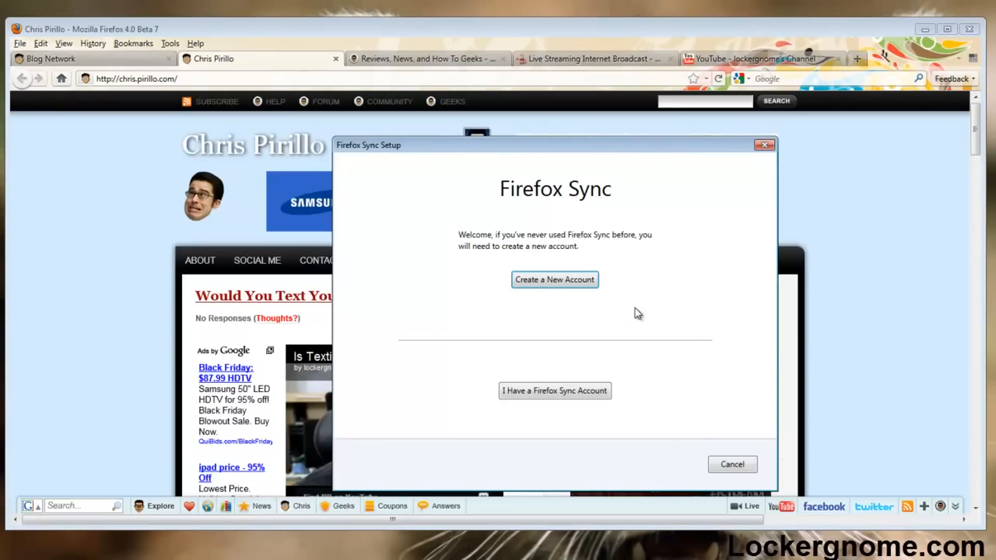
pyautogui.moveTo(636, 329)
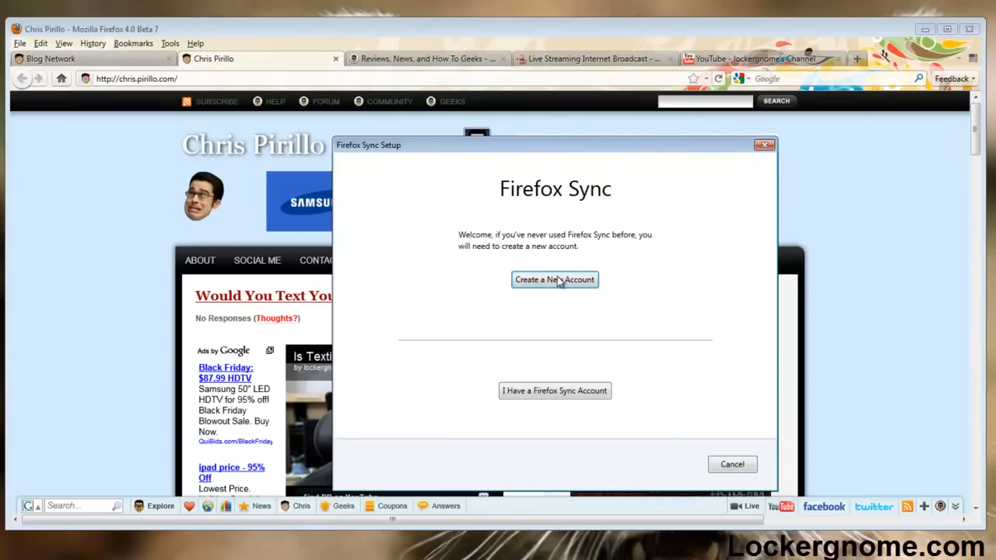
pyautogui.click(554, 279)
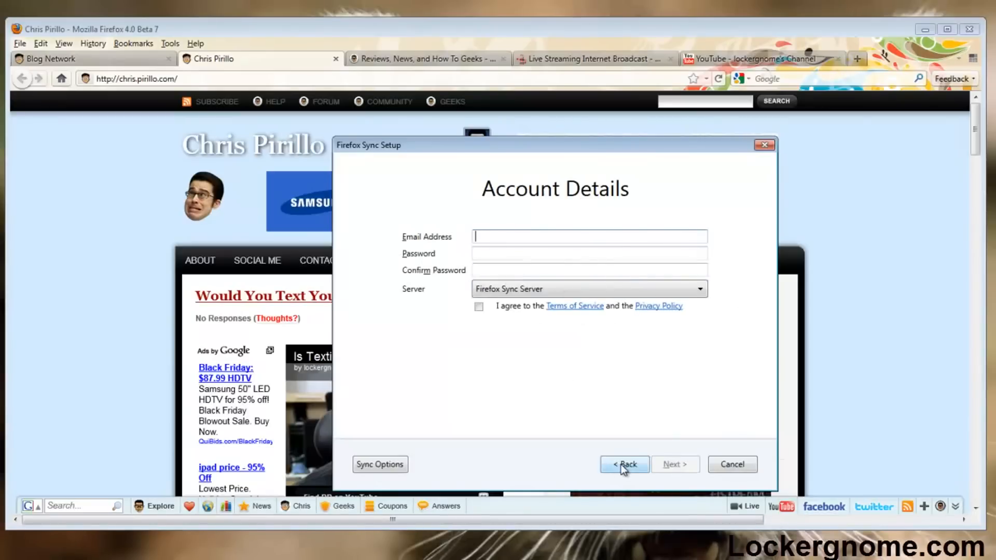
pyautogui.click(624, 464)
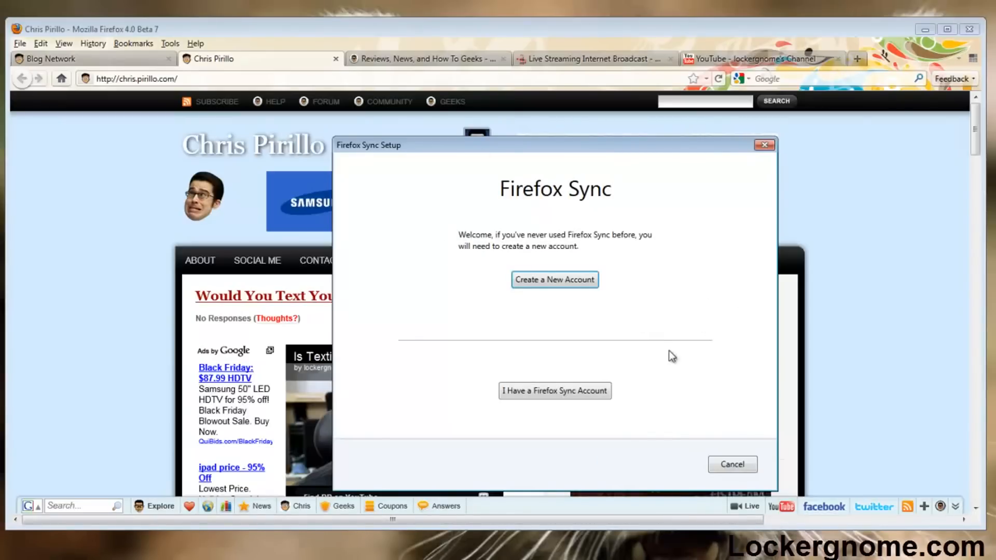
pyautogui.click(429, 58)
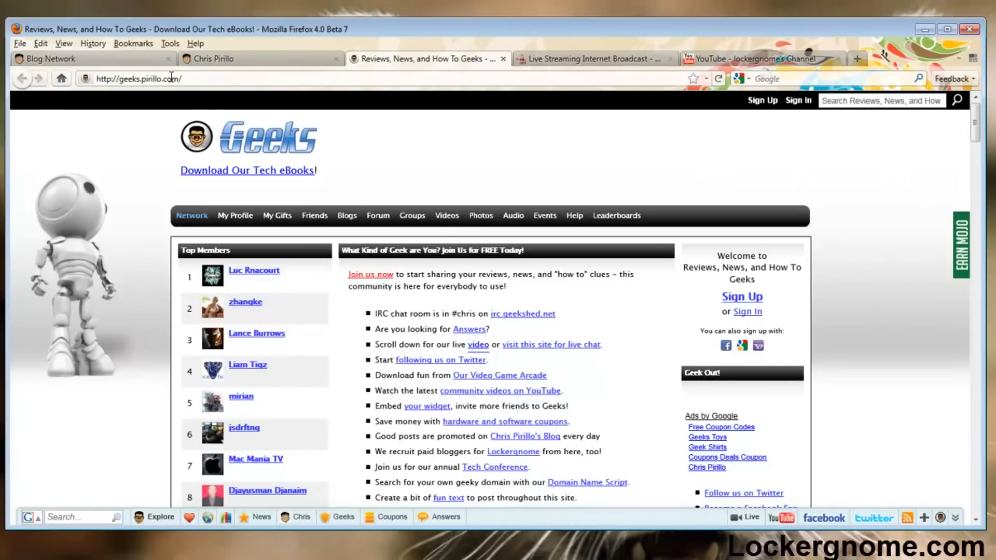
# Open the Add-ons Manager from Tools and view the Live With Music theme's details.
pyautogui.click(169, 43)
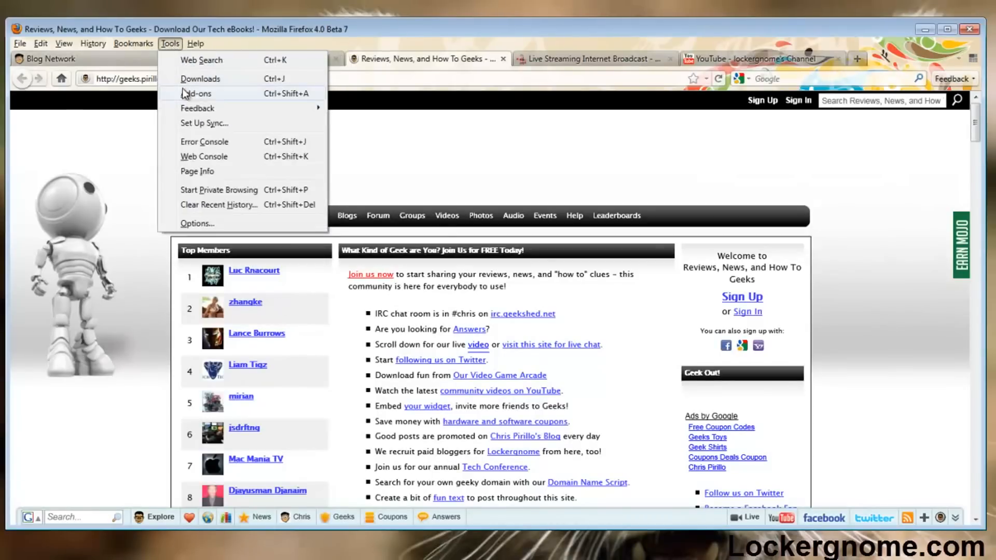
pyautogui.click(197, 93)
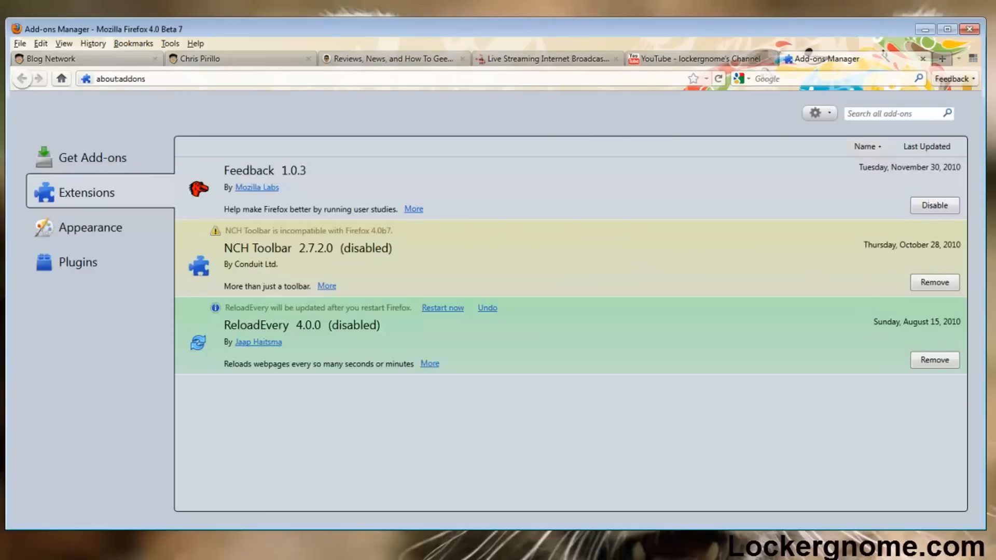
pyautogui.click(90, 227)
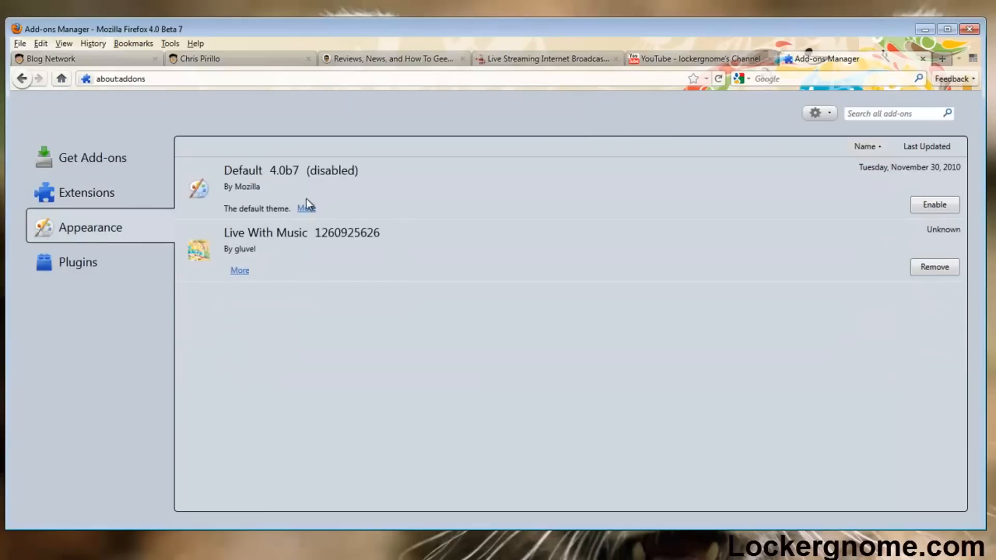
pyautogui.moveTo(329, 281)
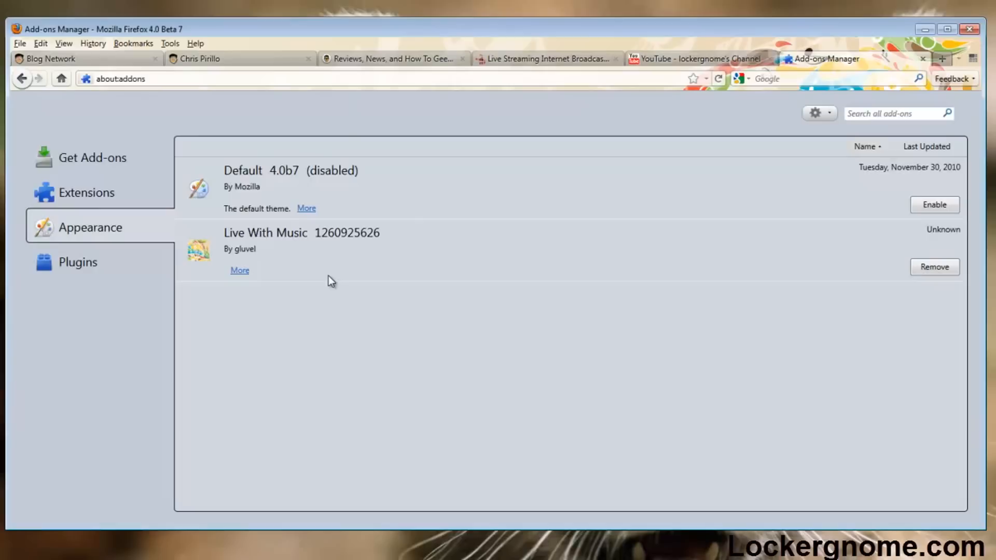
pyautogui.click(240, 270)
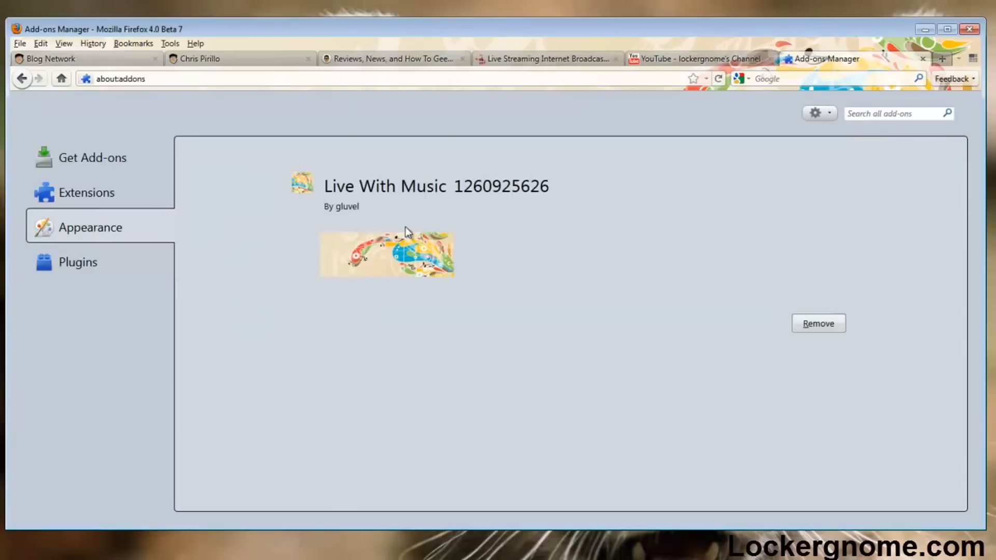
pyautogui.moveTo(795, 329)
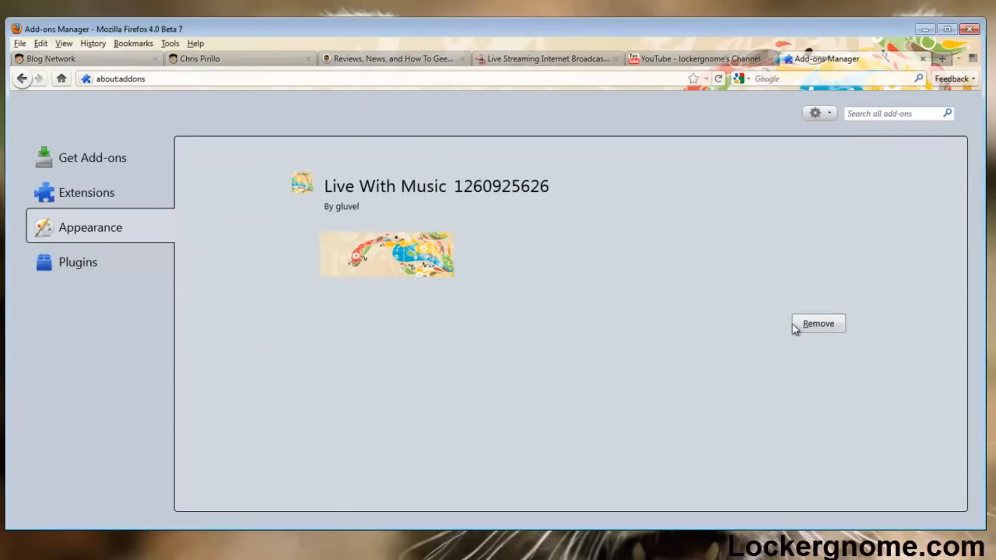
# Browse the installed Plugins list, then the Get Add-ons discovery page.
pyautogui.click(77, 261)
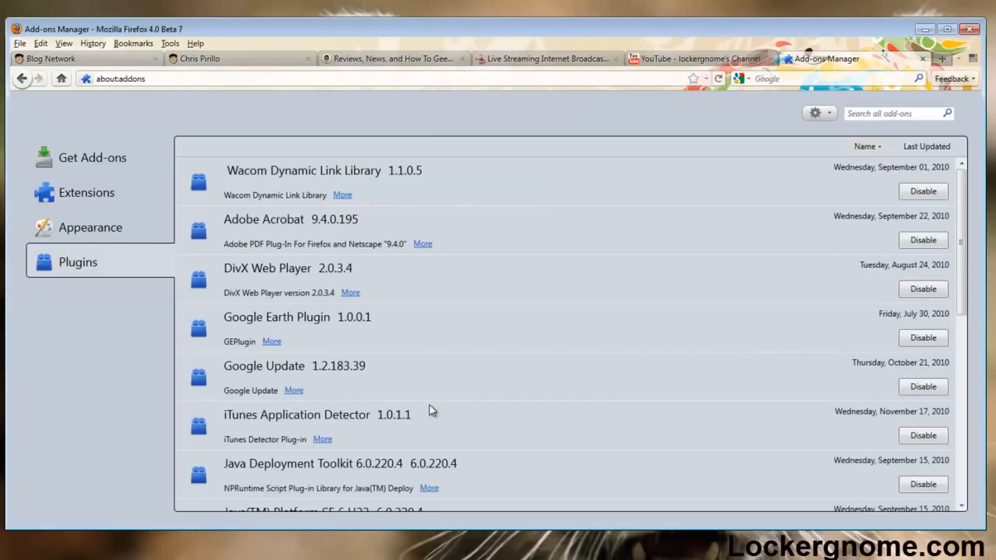
pyautogui.scroll(-3)
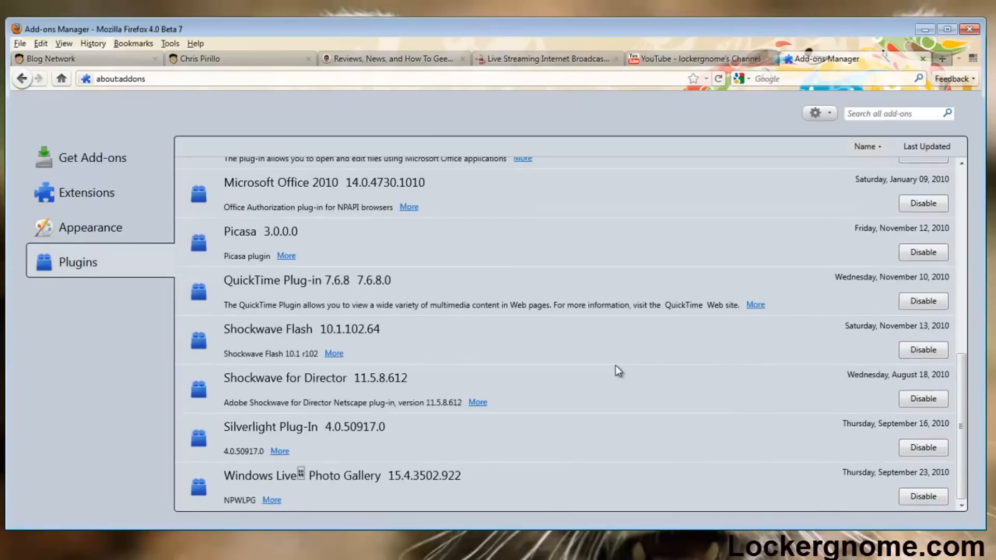
pyautogui.click(92, 156)
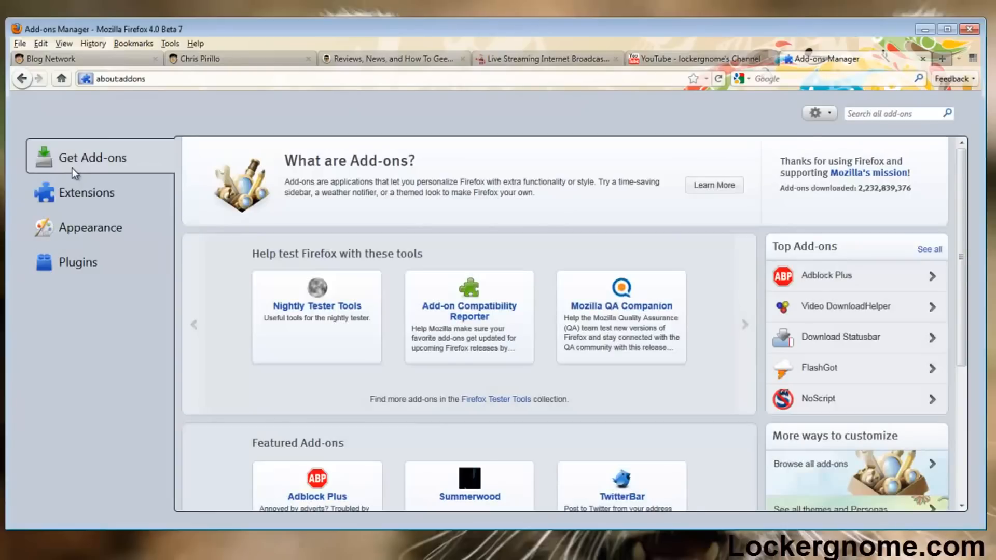
pyautogui.moveTo(707, 234)
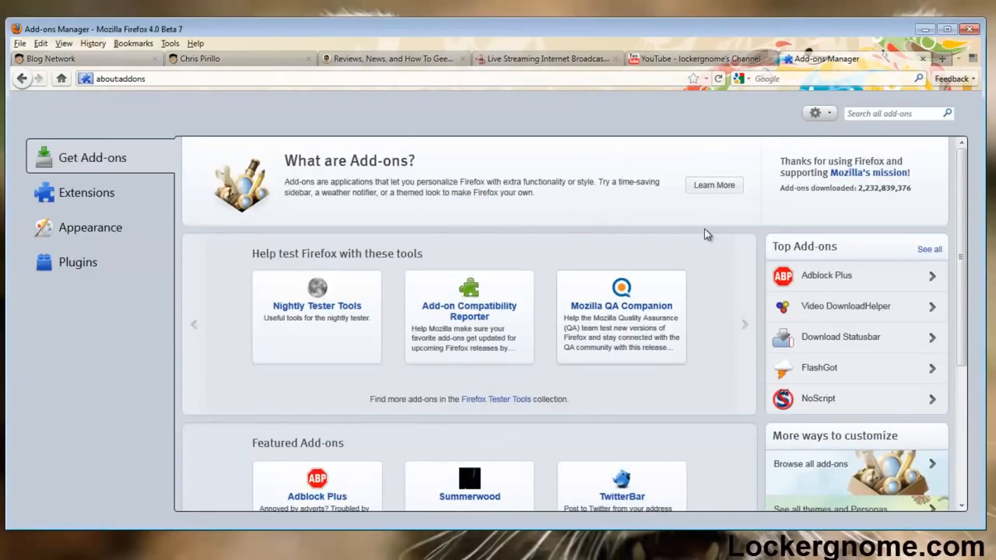
pyautogui.scroll(-3)
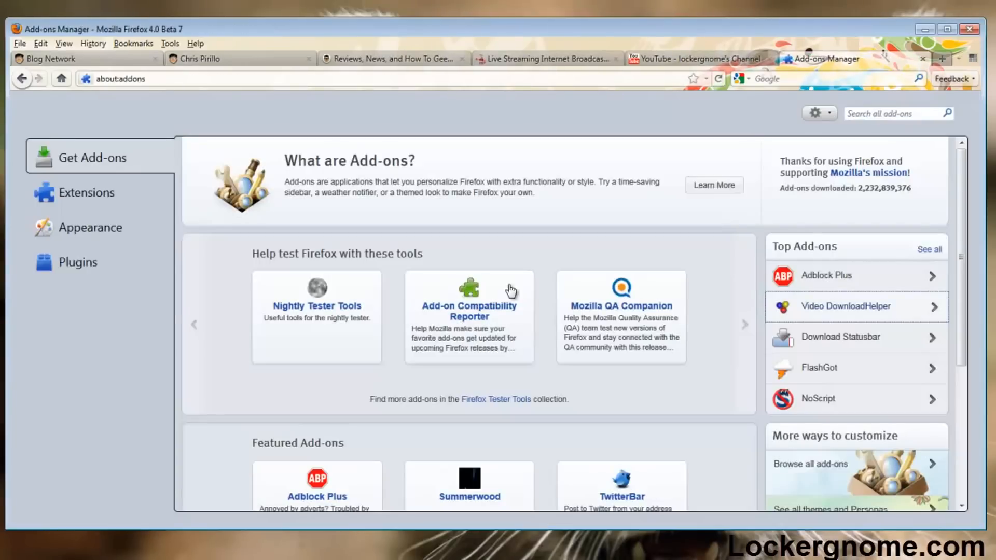
pyautogui.moveTo(193, 398)
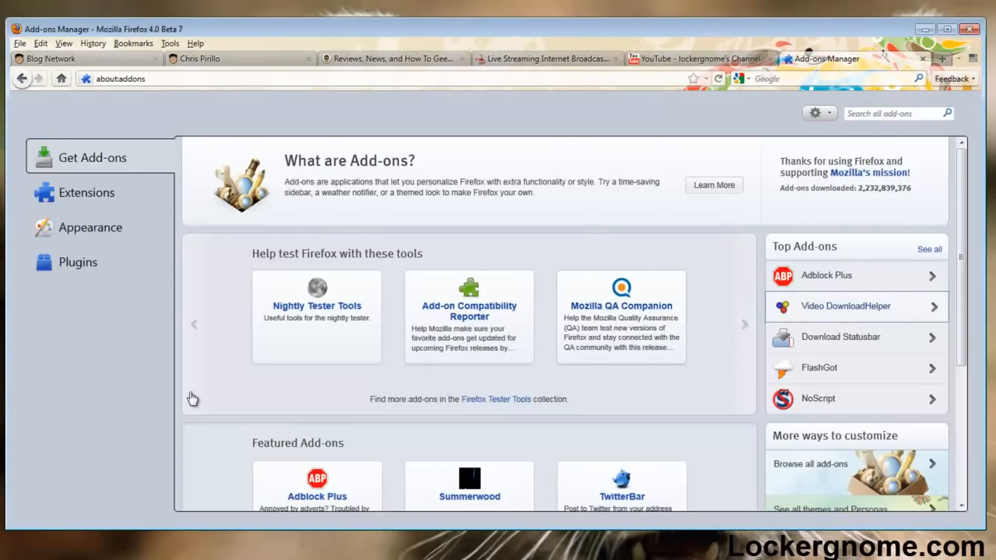
pyautogui.moveTo(613, 119)
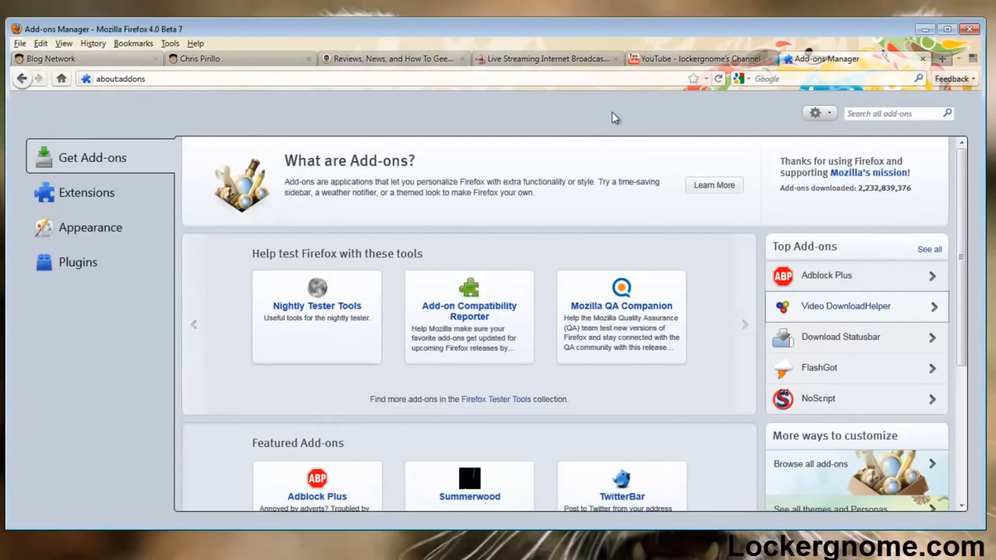
# Close the Add-ons Manager tab and the history Library window.
pyautogui.click(718, 58)
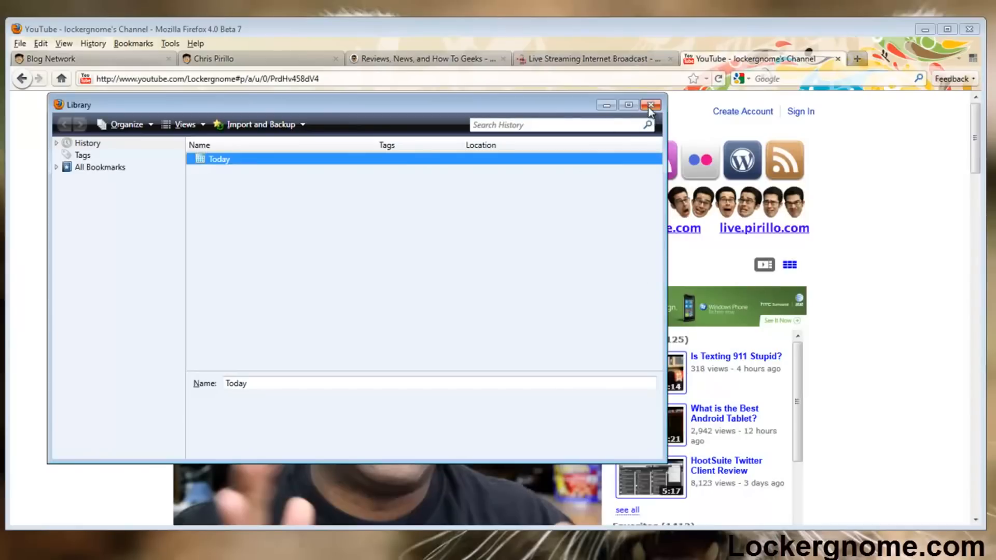
pyautogui.click(650, 104)
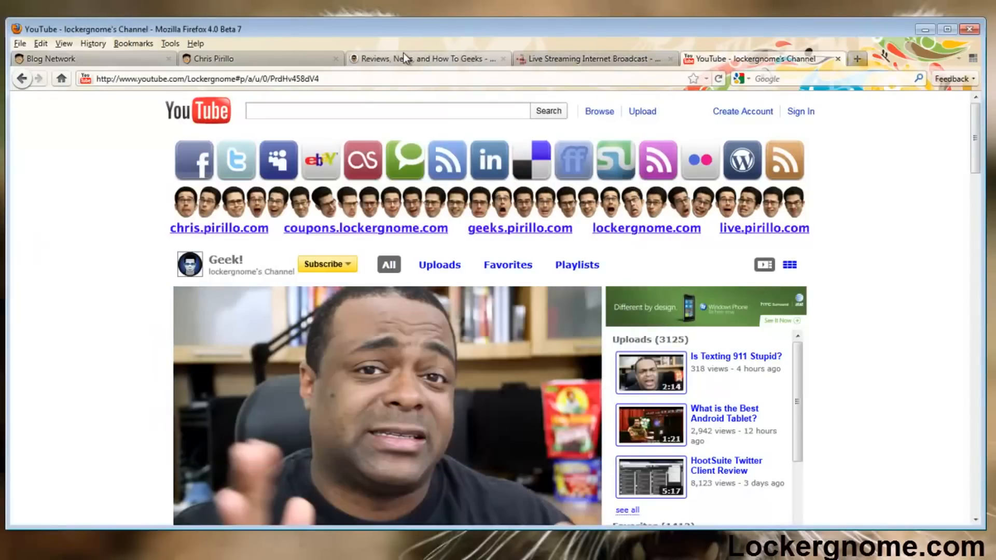
# Visit Blog Network, reload the Chris Pirillo page, then close its tab.
pyautogui.click(260, 58)
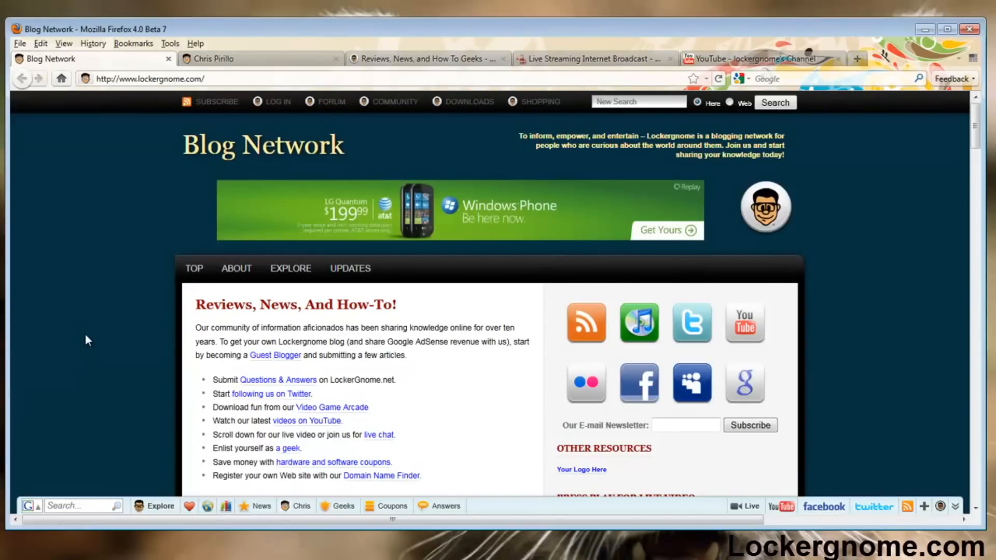
pyautogui.moveTo(230, 77)
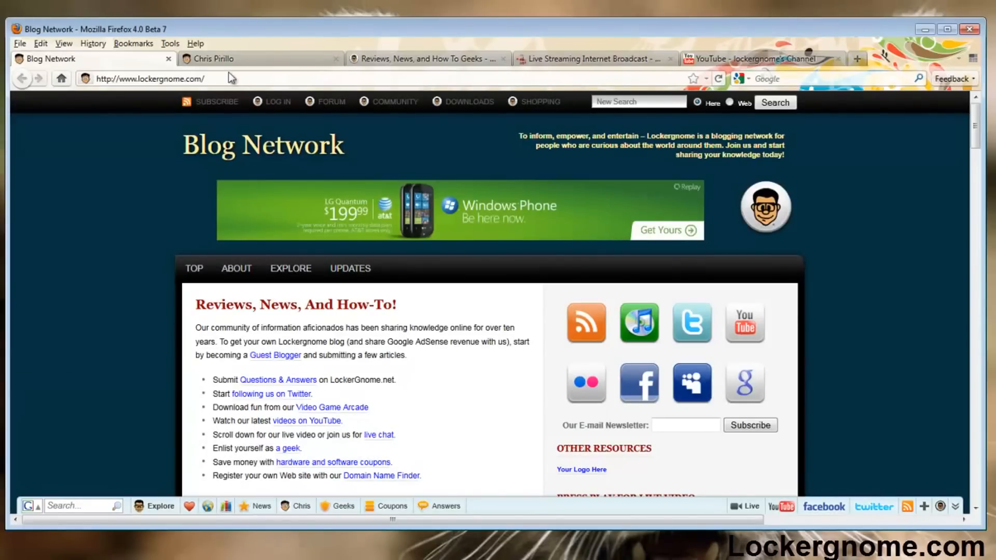
pyautogui.click(260, 58)
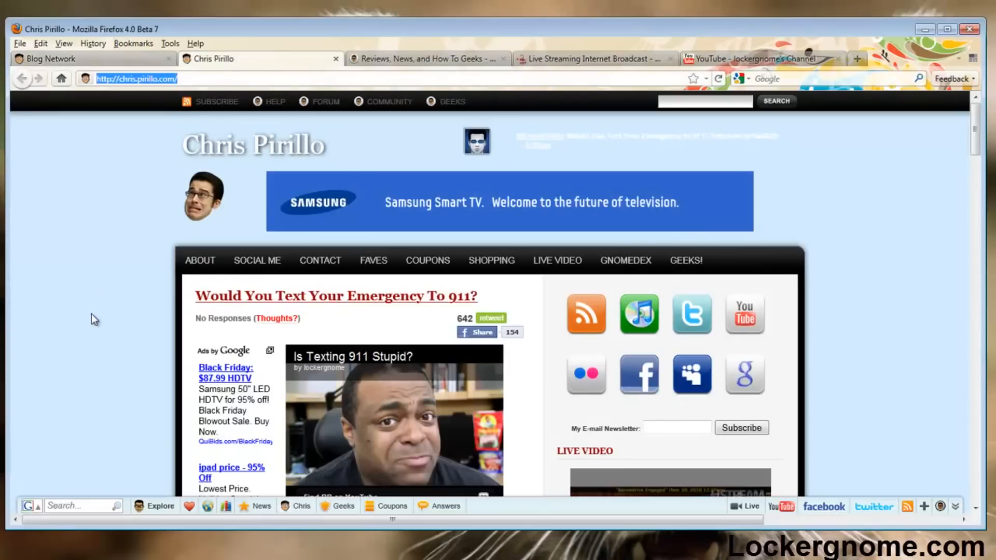
pyautogui.moveTo(889, 344)
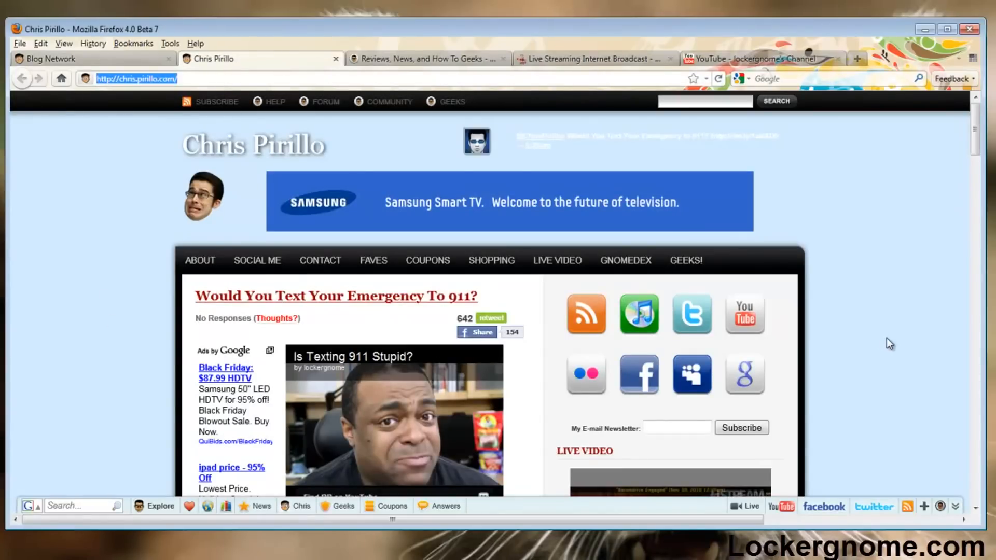
pyautogui.click(717, 78)
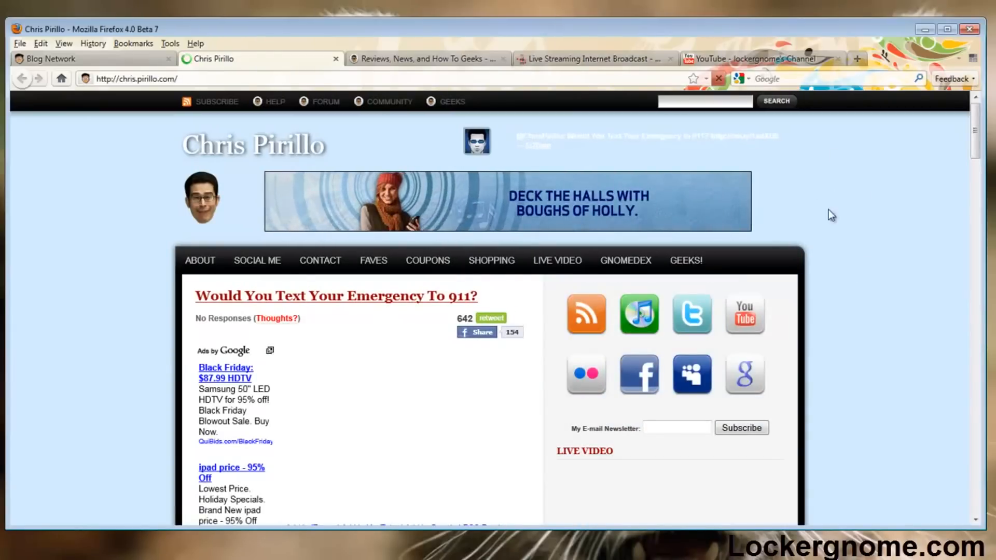
pyautogui.click(254, 58)
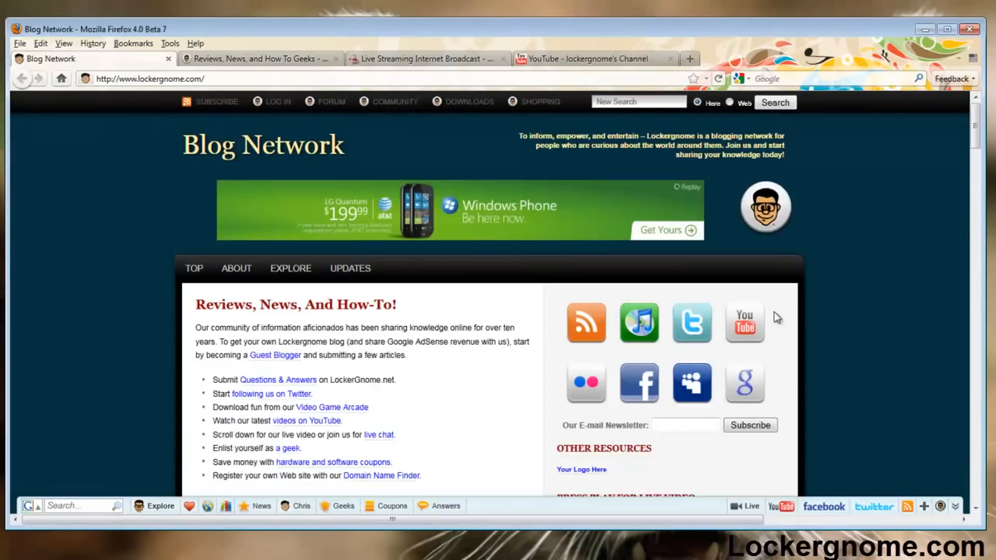
pyautogui.moveTo(543, 170)
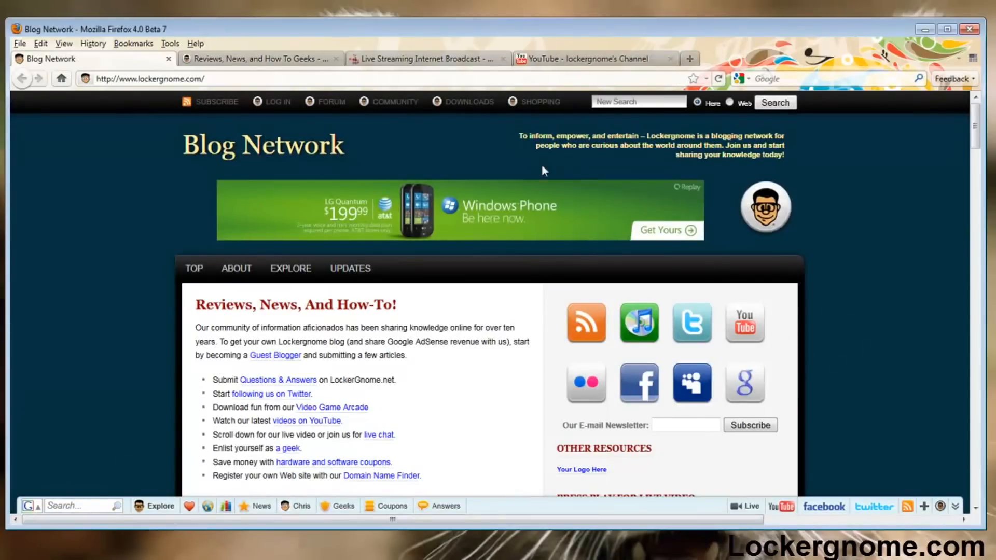
# Load lockergnome.net in the Geeks tab, then switch to the live streaming broadcast tab.
pyautogui.click(149, 78)
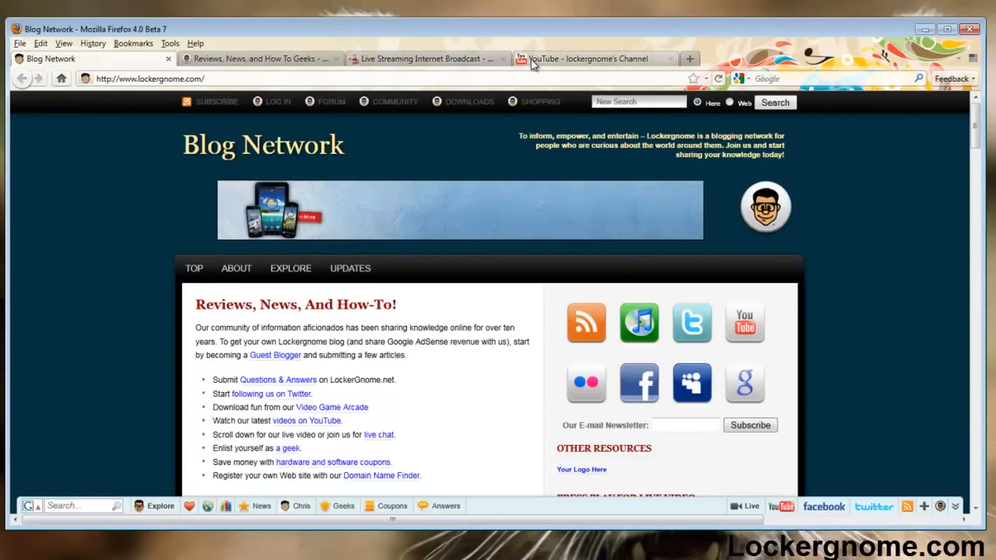
pyautogui.click(587, 58)
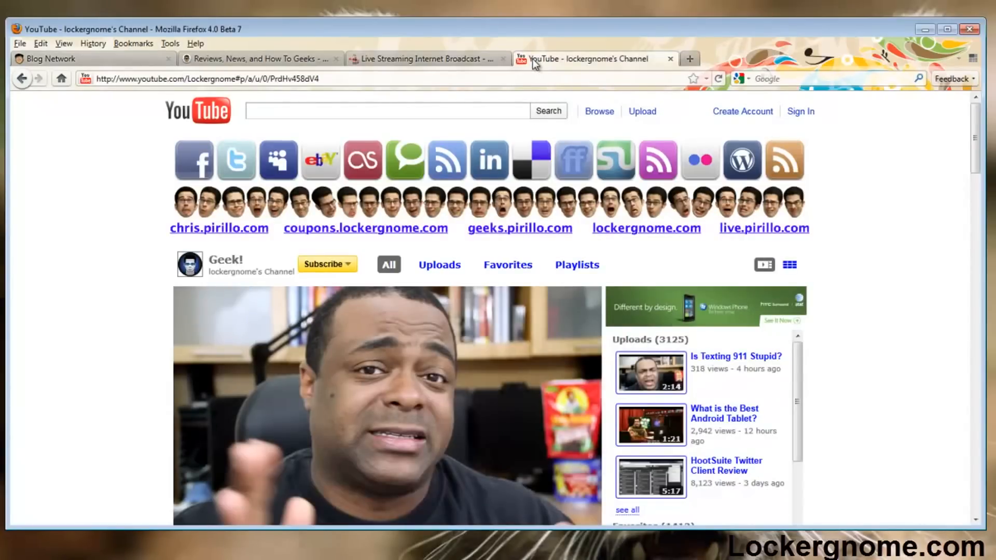
pyautogui.moveTo(404, 36)
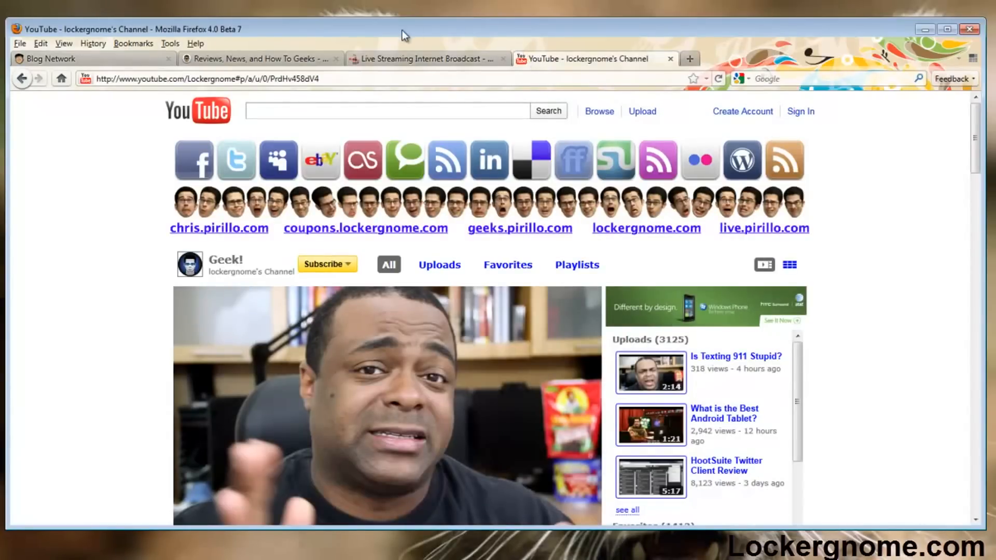
pyautogui.click(260, 58)
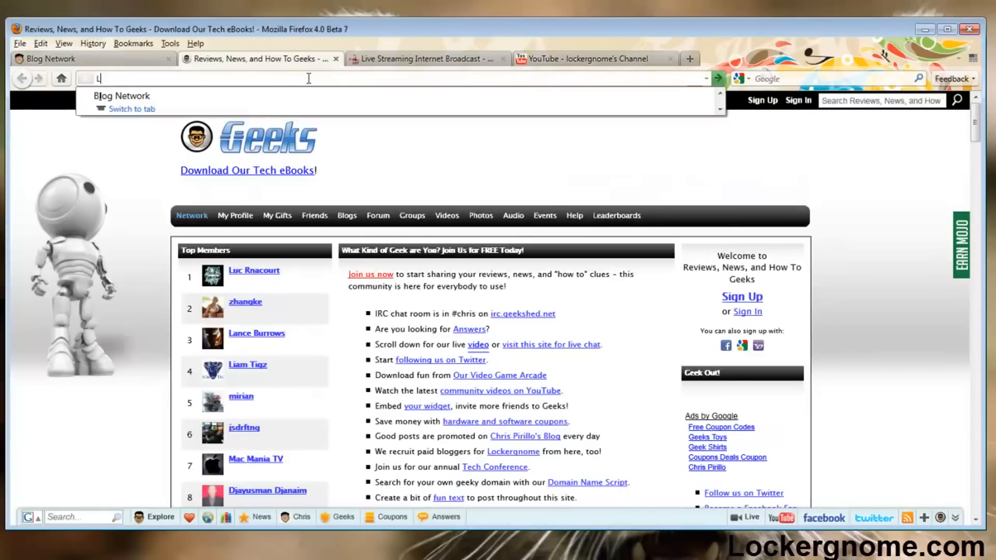
pyautogui.write('Lockergm')
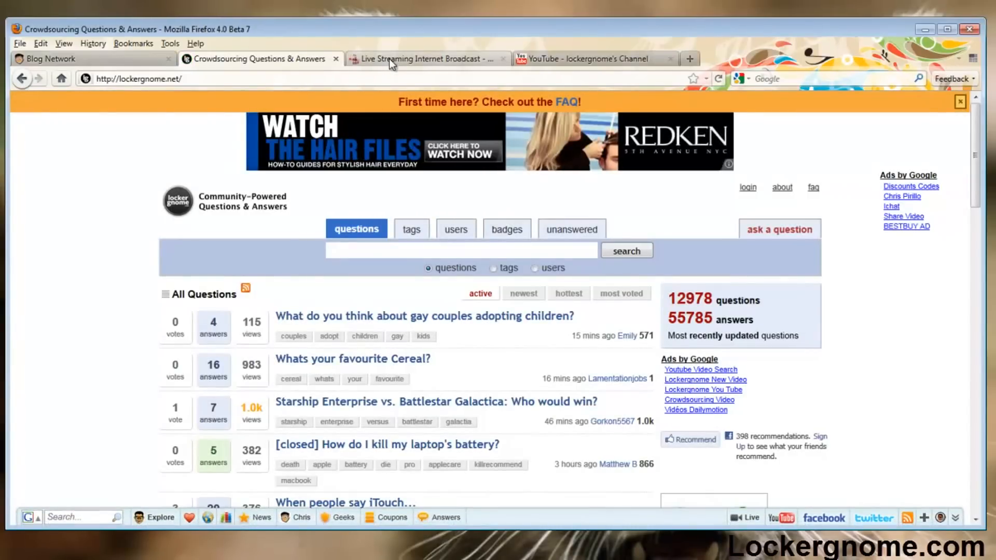
pyautogui.click(425, 58)
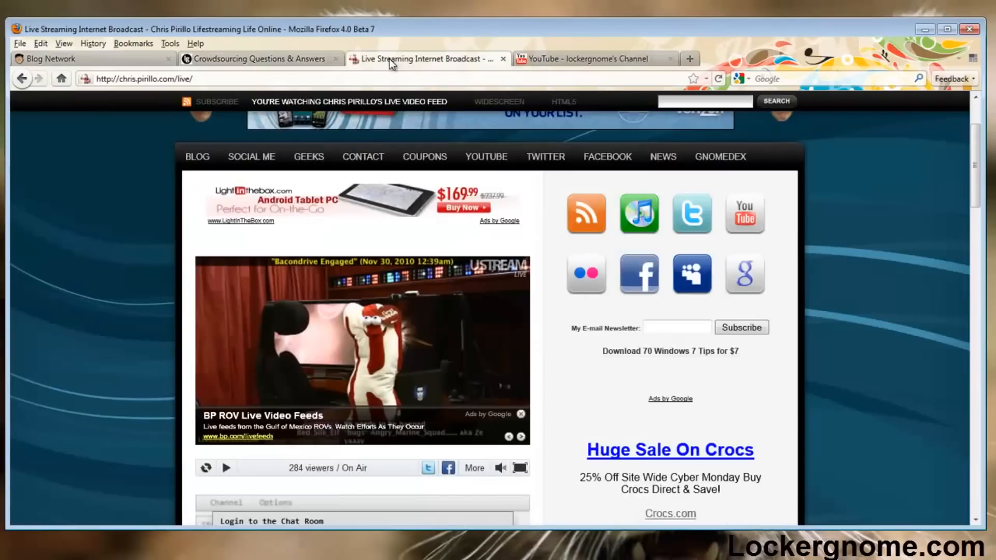